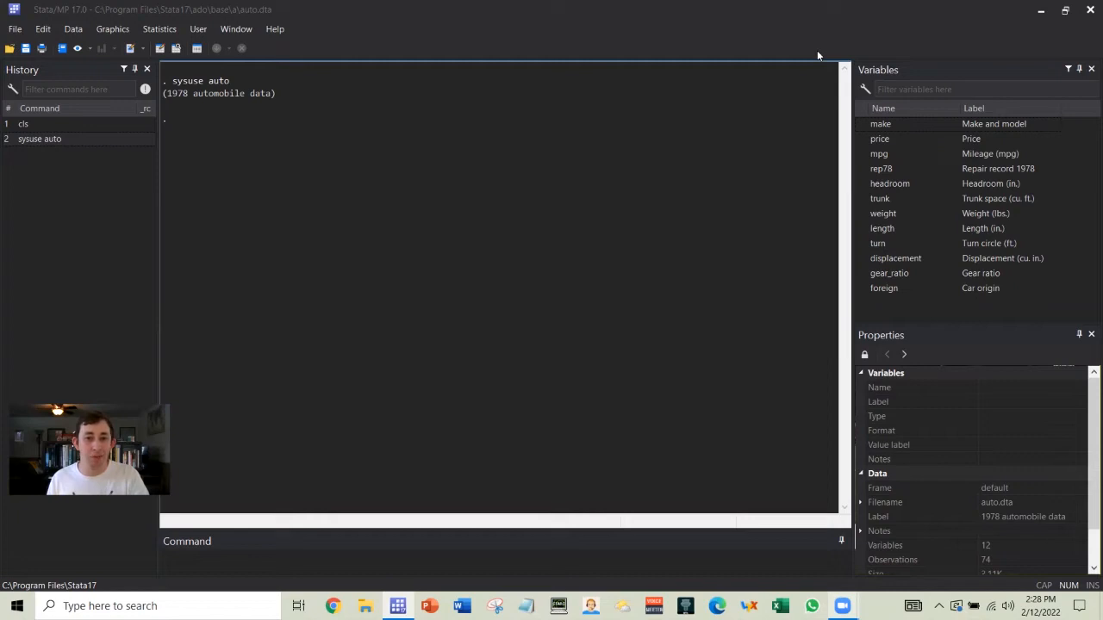
Collapse the auto data to mean mpg by foreign, leaving two rows for Domestic and Foreign.
{"action": "left_click", "coordinate": [503, 551]}
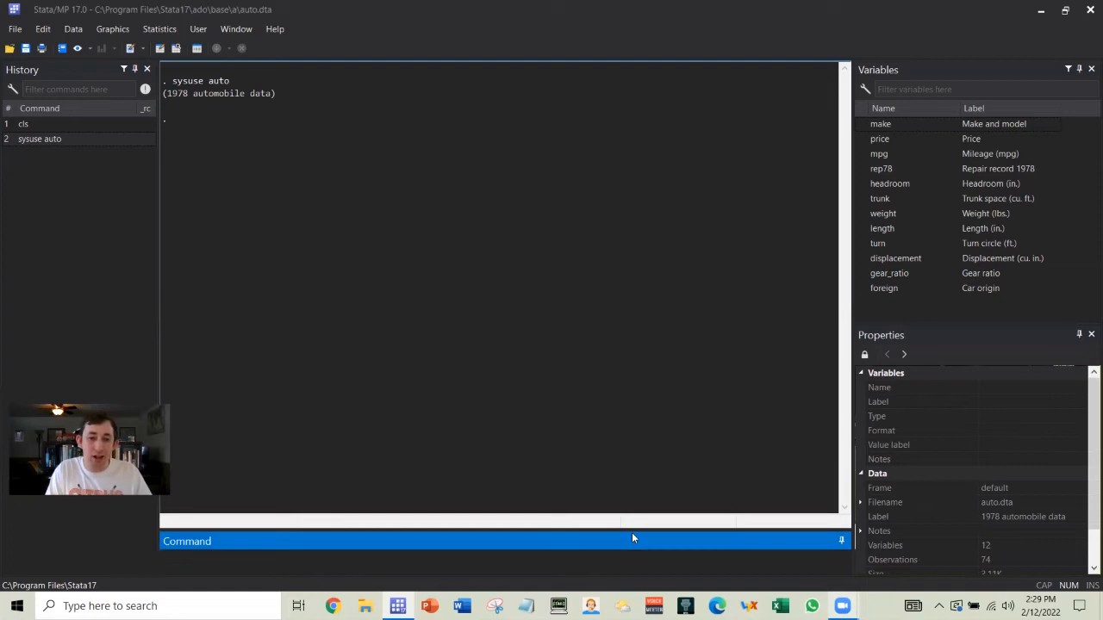
{"action": "type", "text": "collapse (mean) mpg,"}
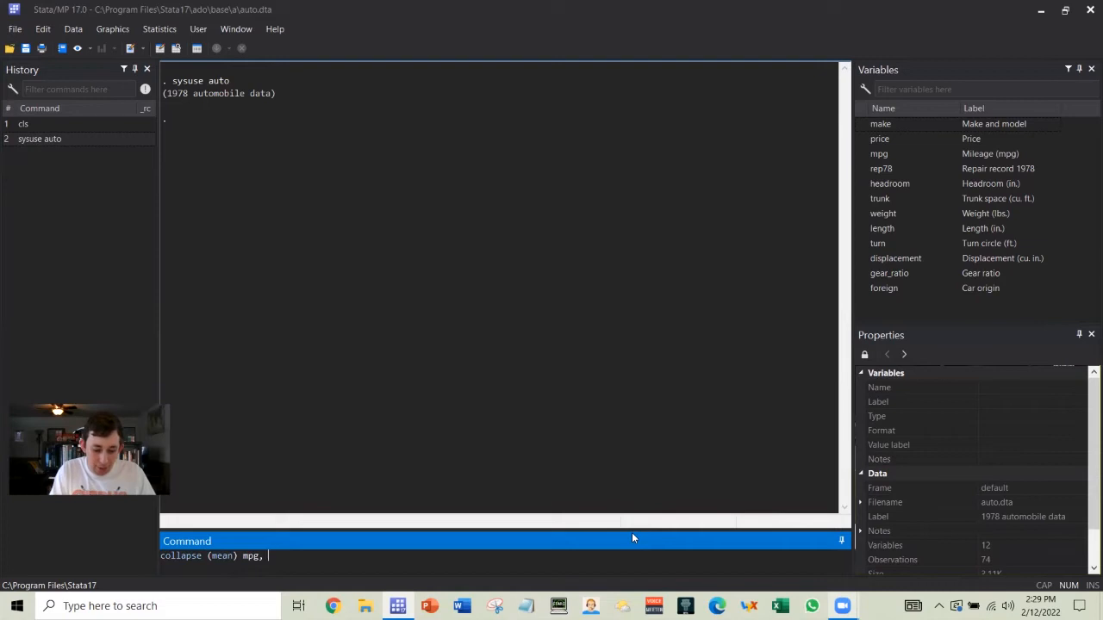
{"action": "type", "text": "by(for"}
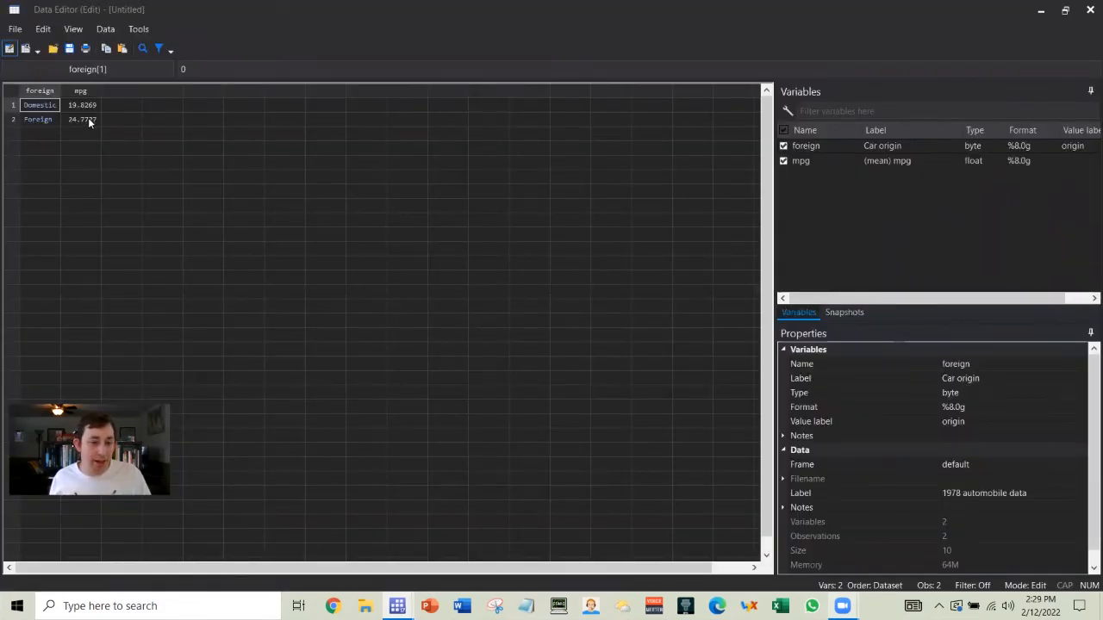
{"action": "mouse_move", "coordinate": [79, 138]}
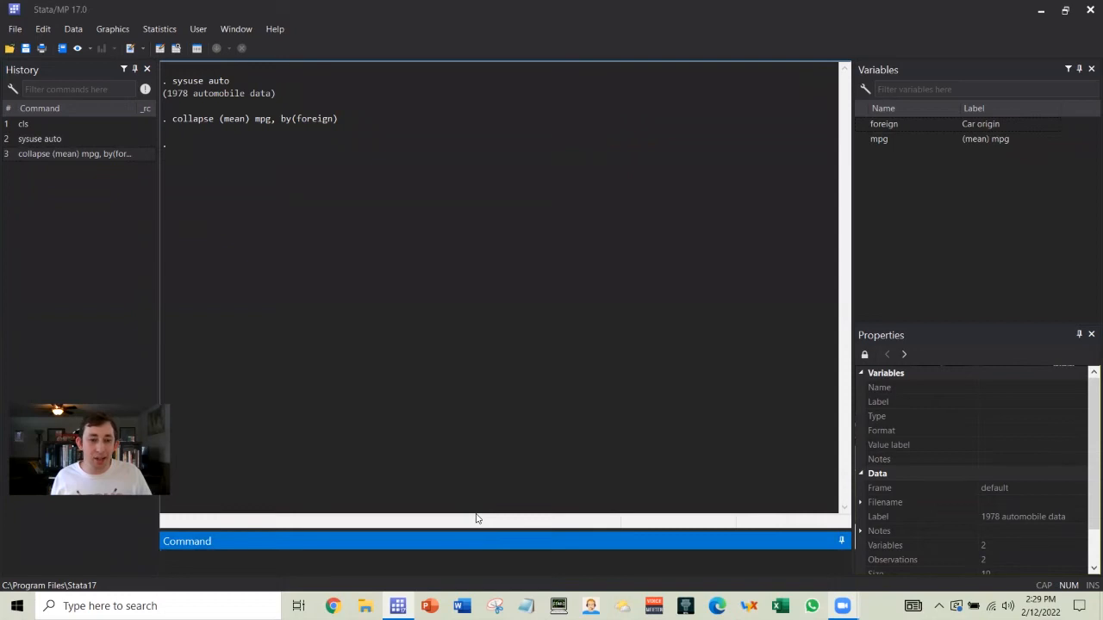
Reload the full auto dataset with sysuse auto, clear, bringing back 12 variables and 74 observations.
{"action": "type", "text": "sysuse"}
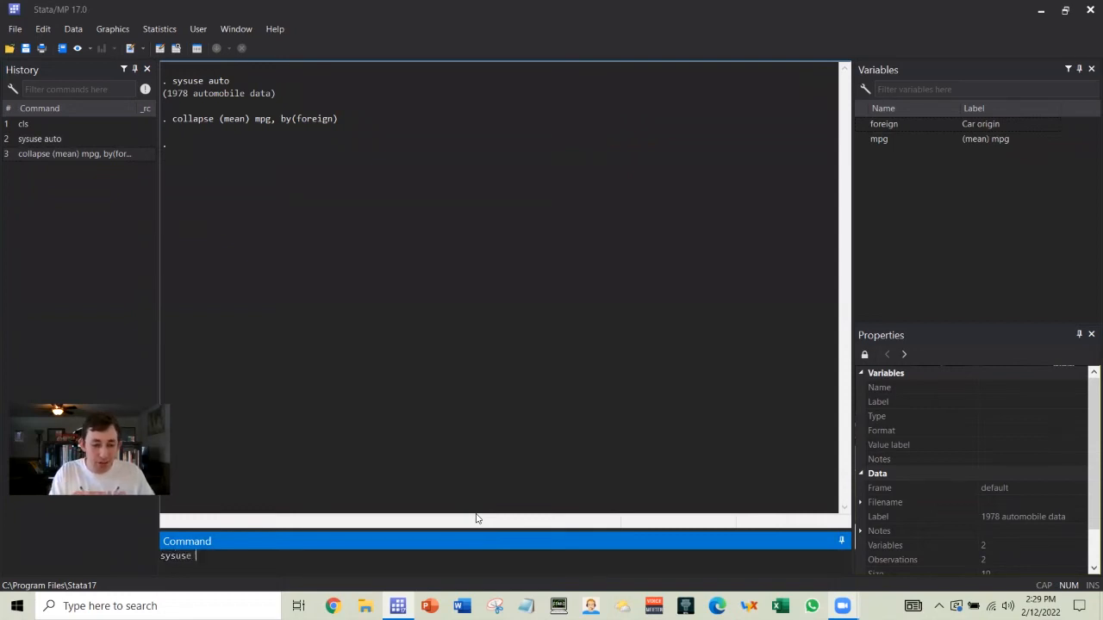
{"action": "type", "text": "auto,"}
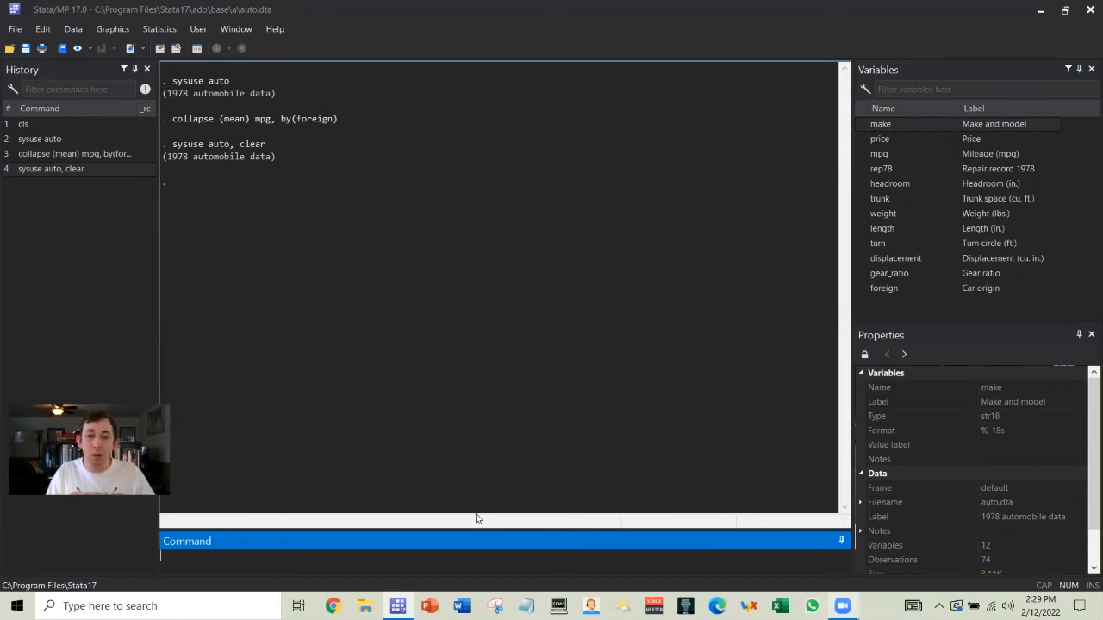
Preserve the full data, collapse to mean mpg by foreign again, then restore the original 74 observations.
{"action": "type", "text": "pr"}
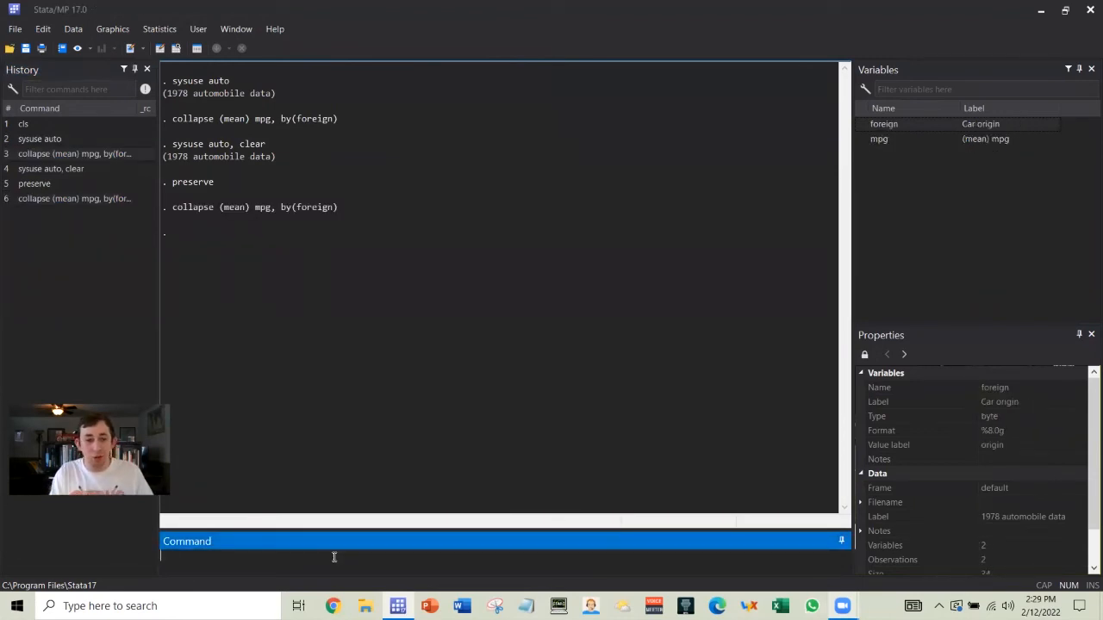
{"action": "type", "text": "res"}
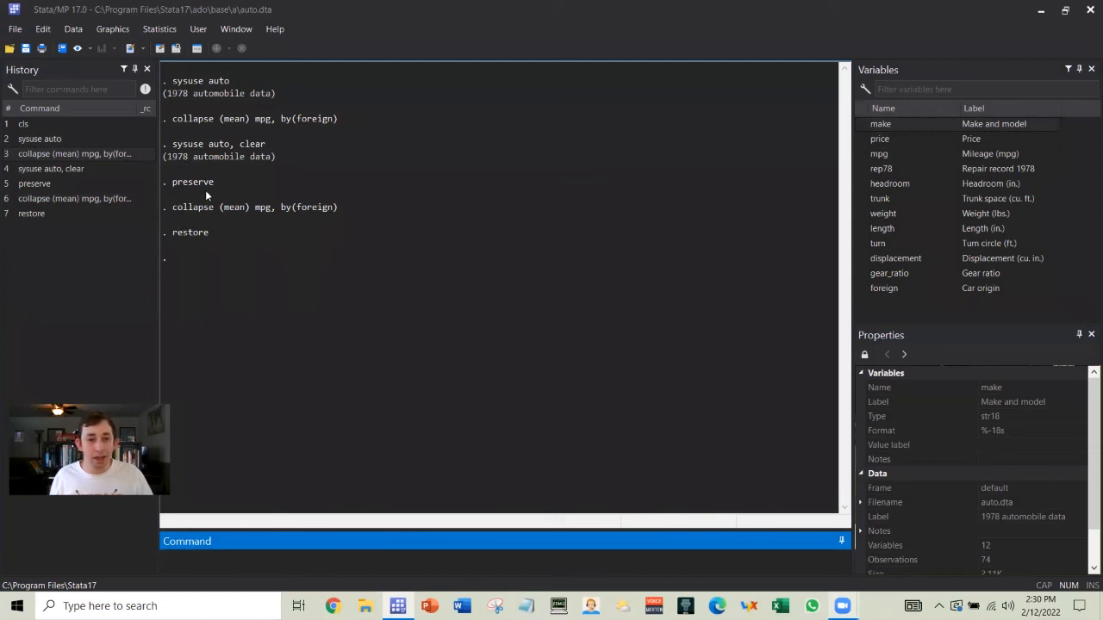
{"action": "mouse_move", "coordinate": [300, 227]}
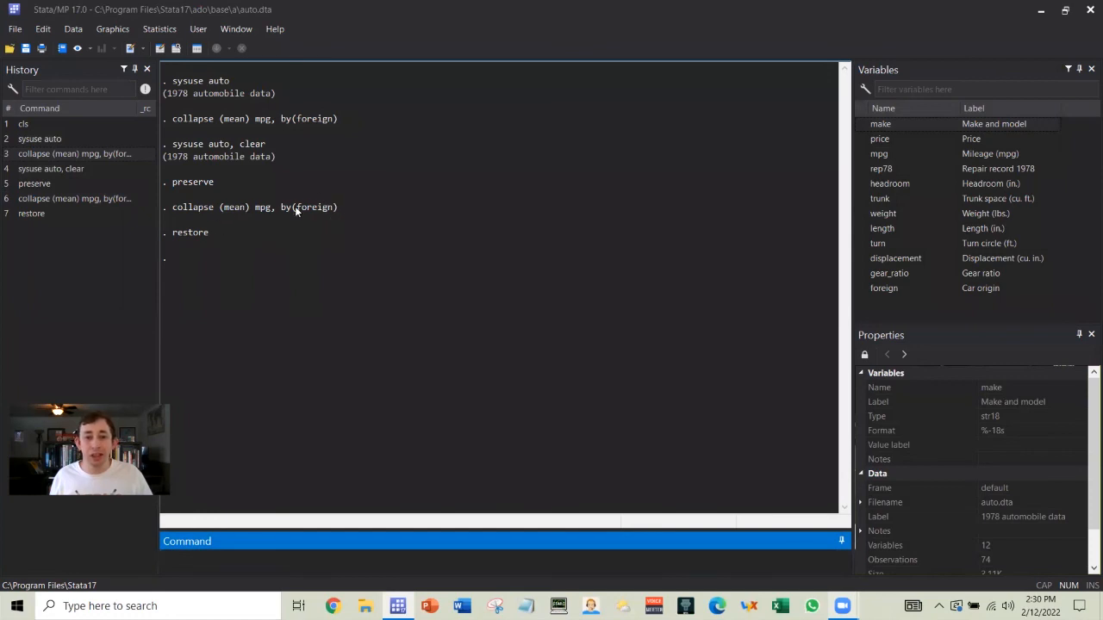
{"action": "mouse_move", "coordinate": [245, 207]}
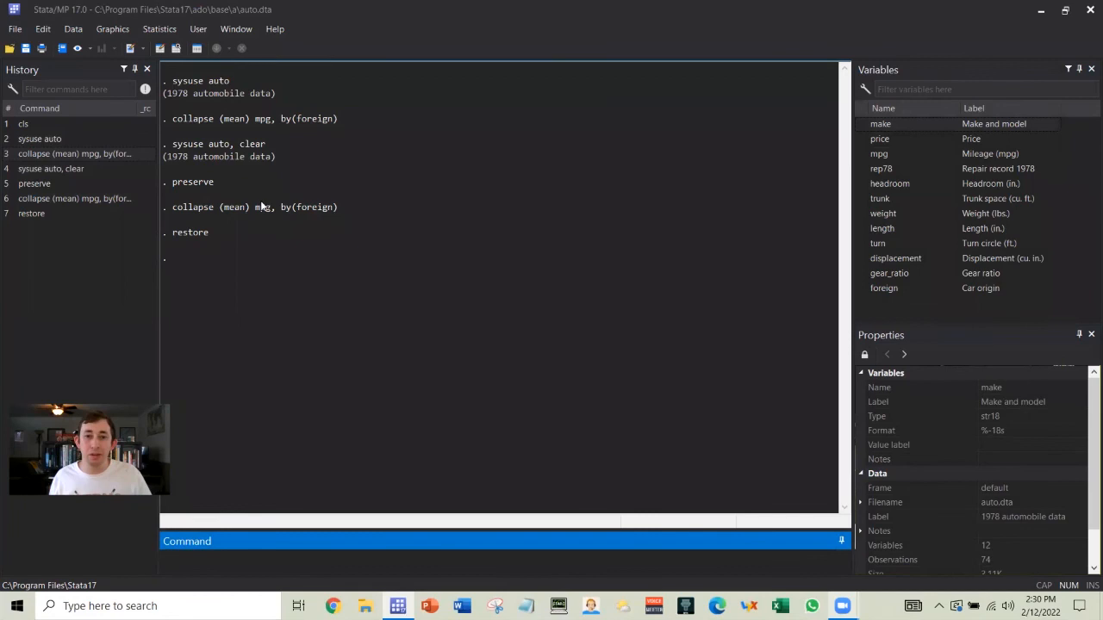
{"action": "mouse_move", "coordinate": [462, 91]}
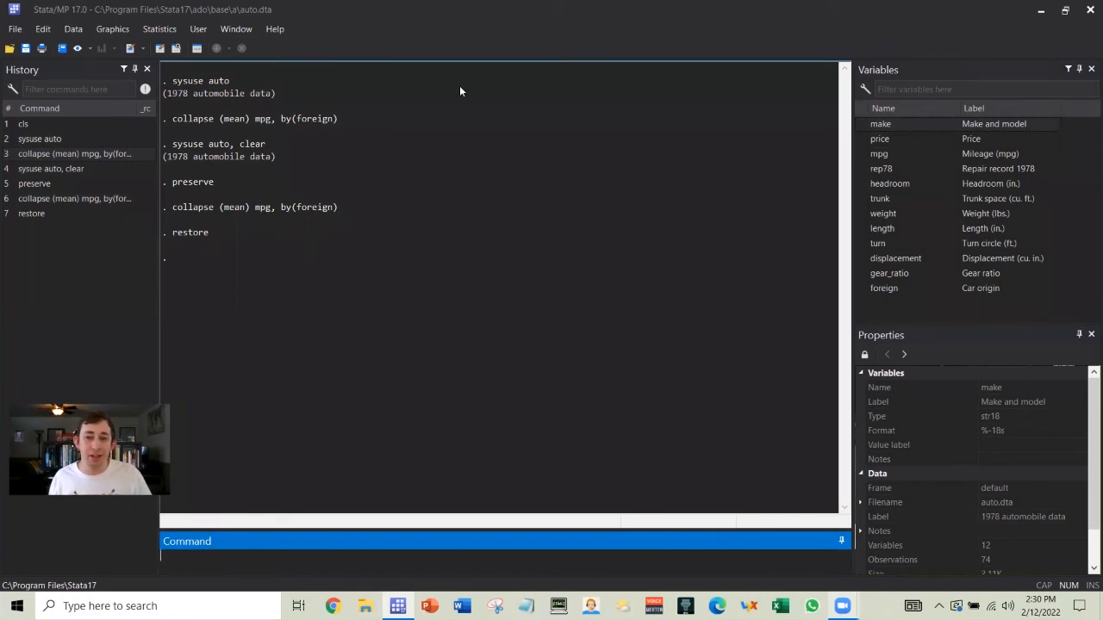